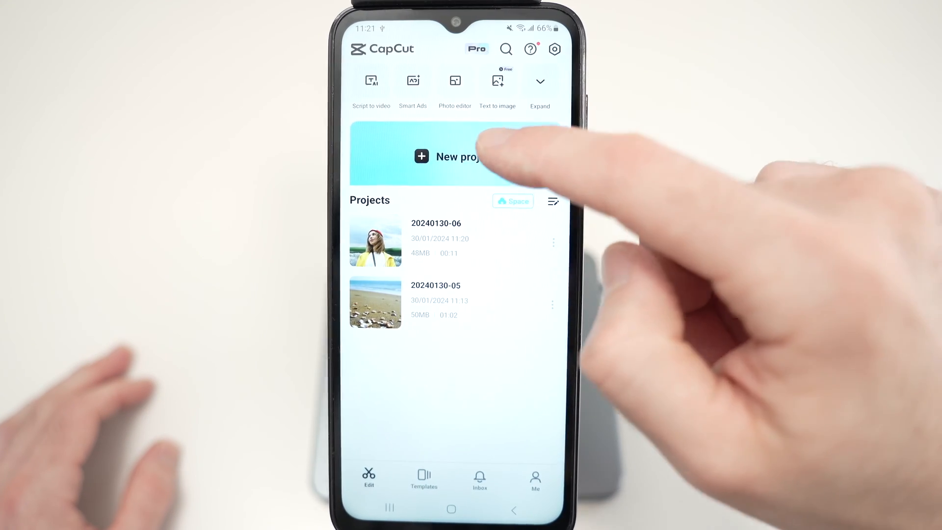
Start a new CapCut project to pick travel clips from Videos
{"action": "left_click", "coordinate": [452, 156]}
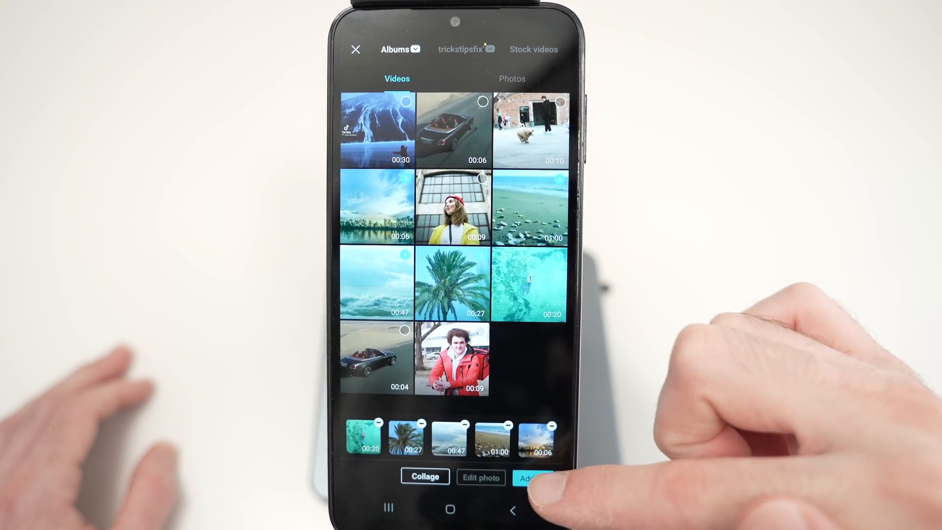
Add the five selected travel clips to the project timeline
{"action": "left_click", "coordinate": [532, 477]}
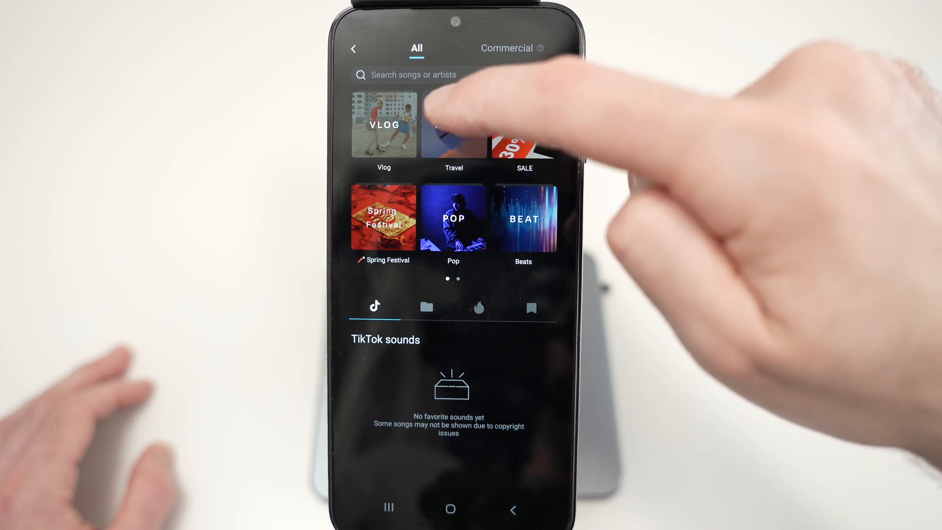
Add the song 'Cellphone' from the Travel category as the soundtrack
{"action": "left_click", "coordinate": [454, 125]}
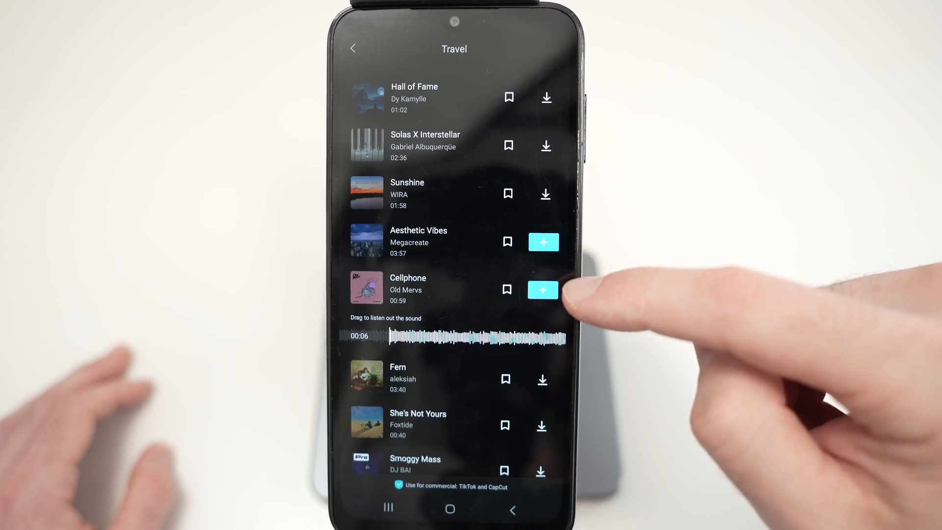
{"action": "left_click", "coordinate": [543, 290]}
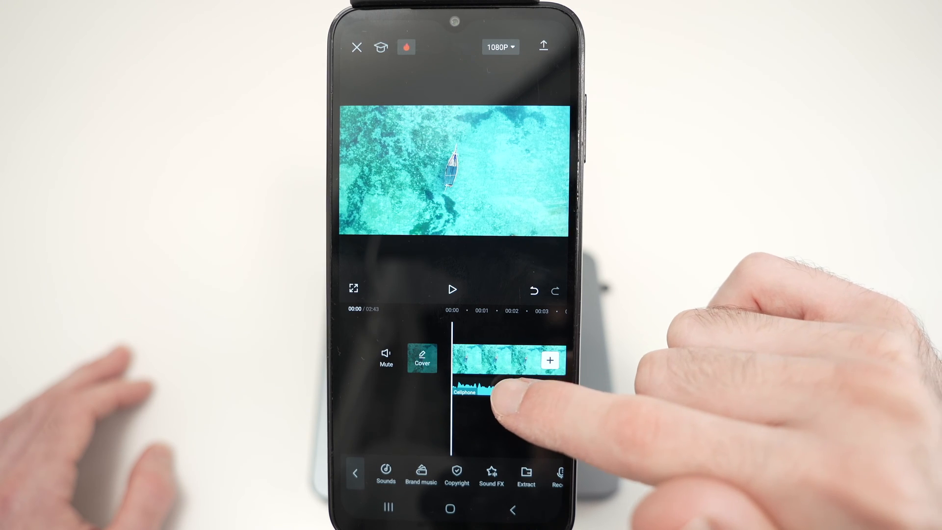
Select the Cellphone track and open its Beats panel for auto-generated markers
{"action": "left_click", "coordinate": [492, 390]}
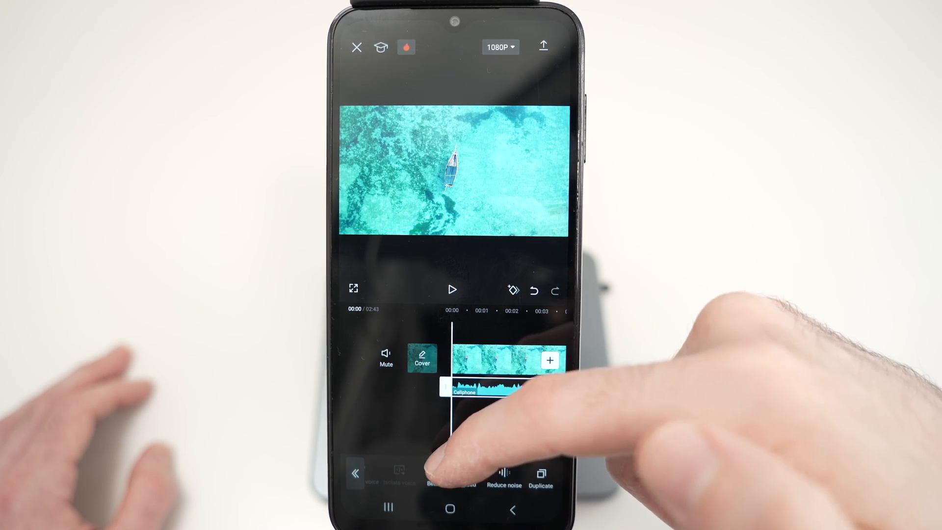
{"action": "left_click", "coordinate": [434, 483]}
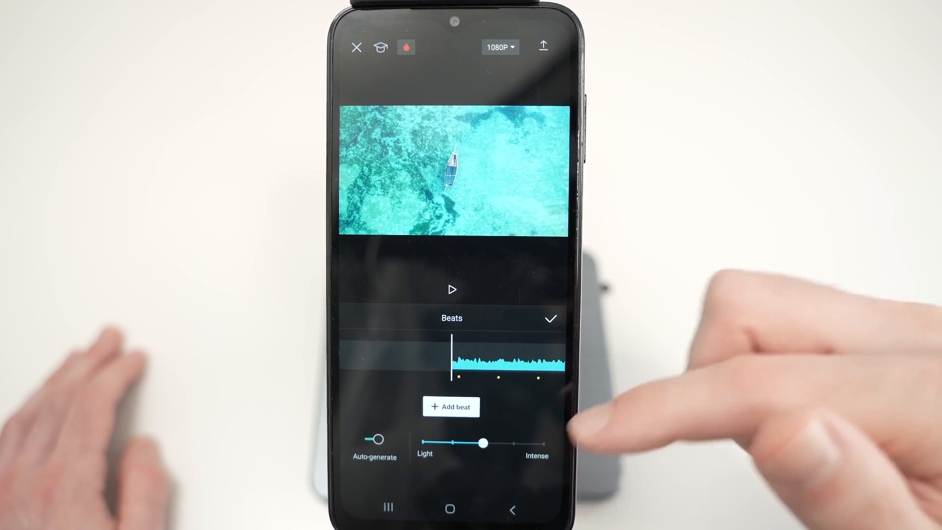
Review the auto-generated beat markers and confirm them
{"action": "left_click_drag", "start_coordinate": [483, 443], "coordinate": [544, 444]}
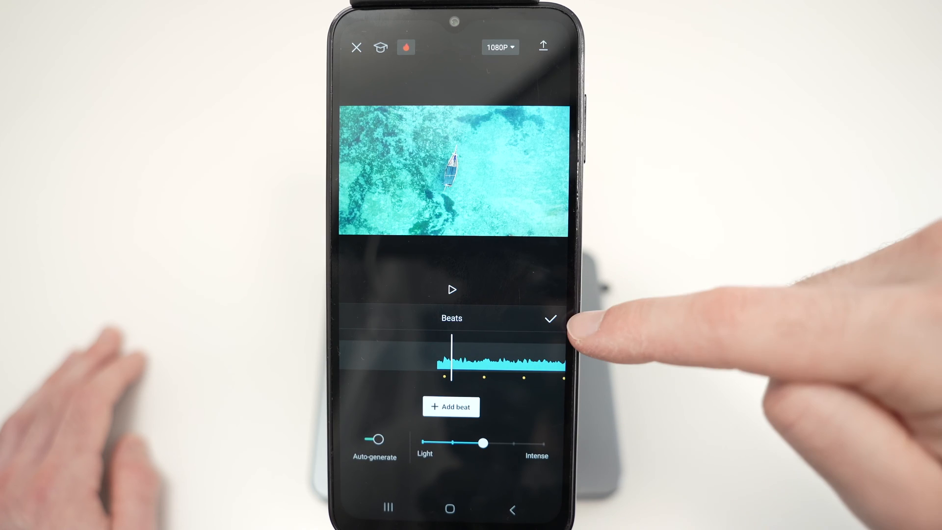
{"action": "left_click", "coordinate": [552, 319]}
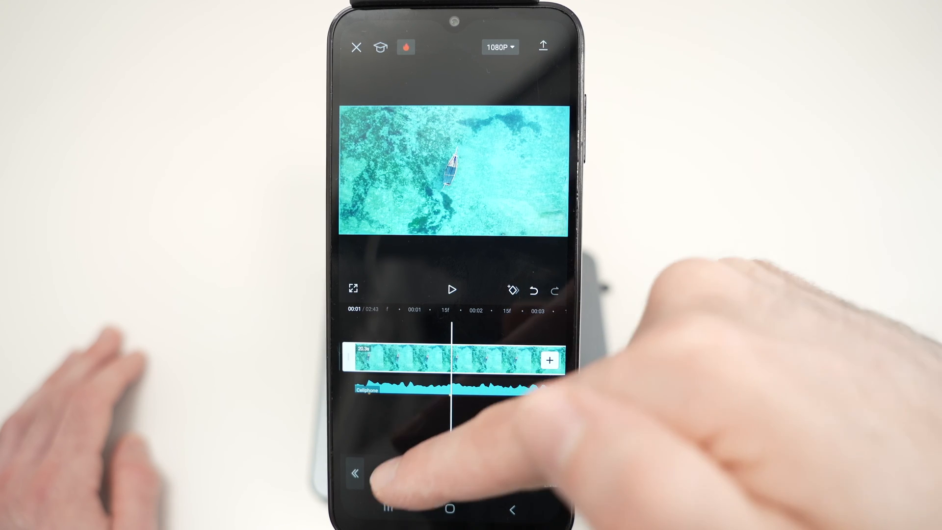
Cut the aerial sea, ocean waves and shell beach clips at beat markers
{"action": "left_click", "coordinate": [456, 365]}
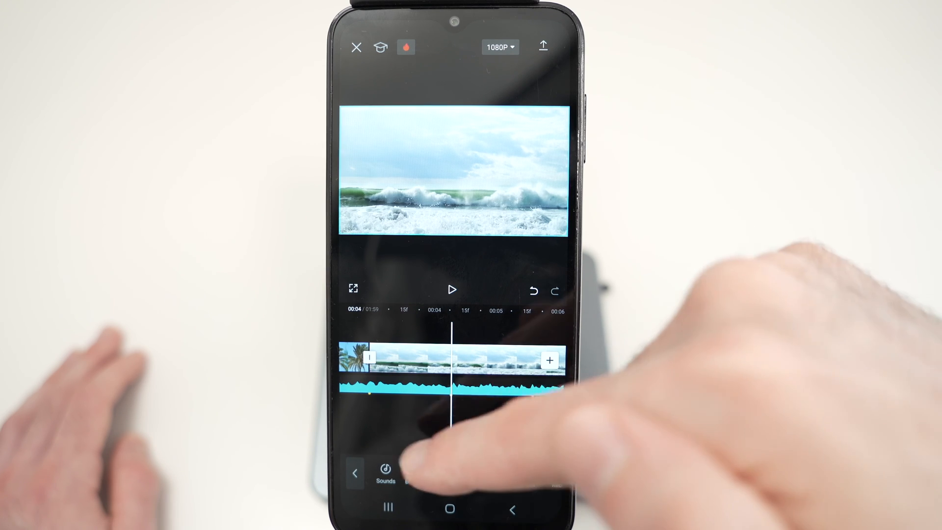
{"action": "left_click", "coordinate": [450, 369]}
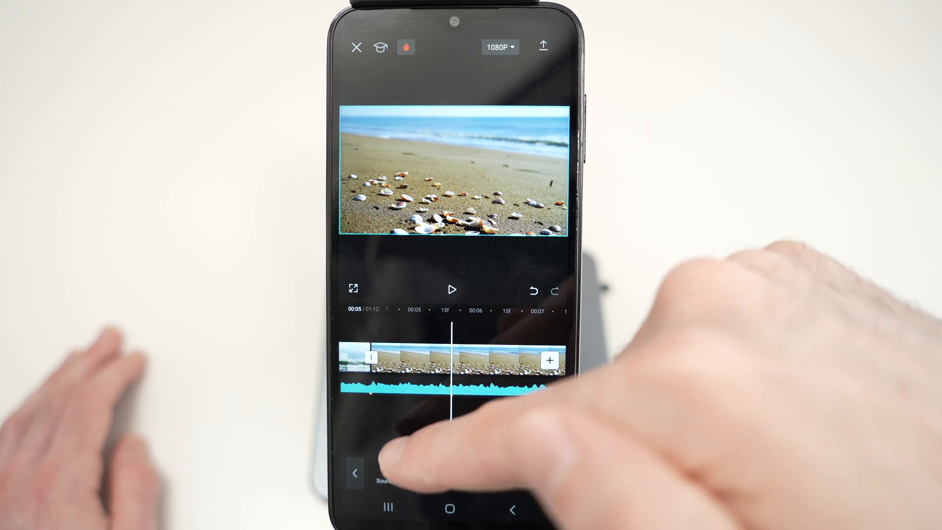
{"action": "left_click", "coordinate": [451, 368]}
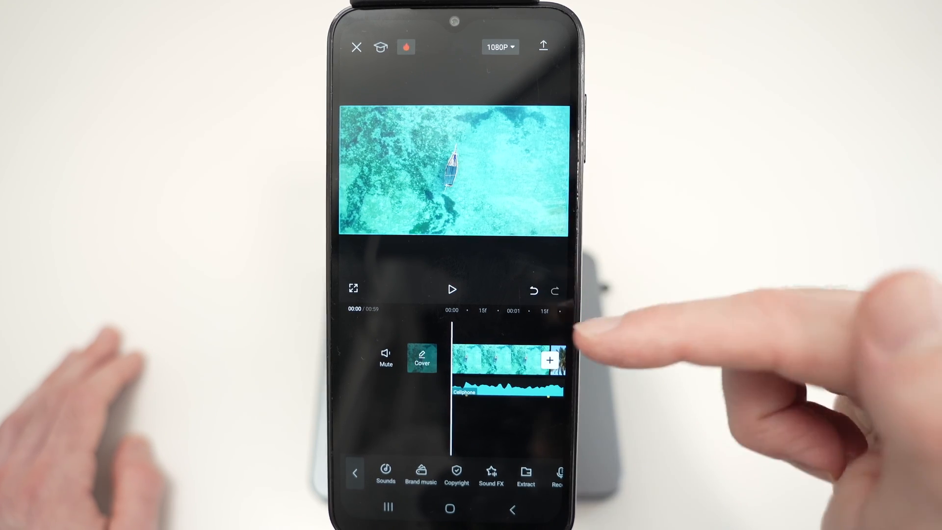
Export the 59-second beat-synced travel video at 1080P
{"action": "left_click", "coordinate": [453, 290]}
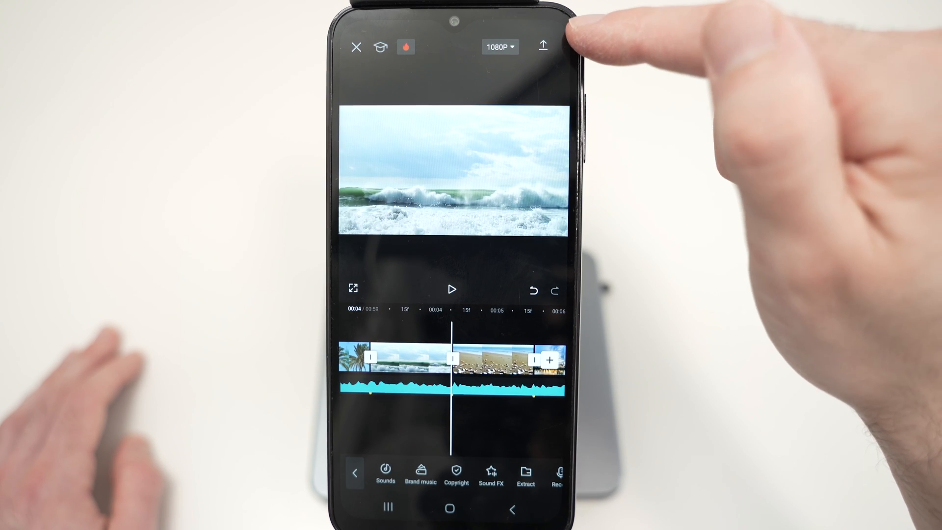
{"action": "left_click", "coordinate": [544, 44]}
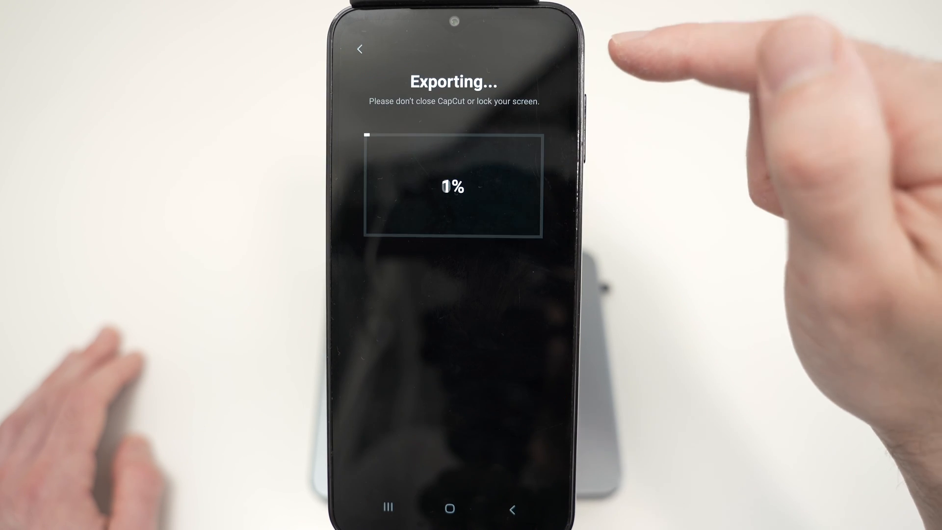